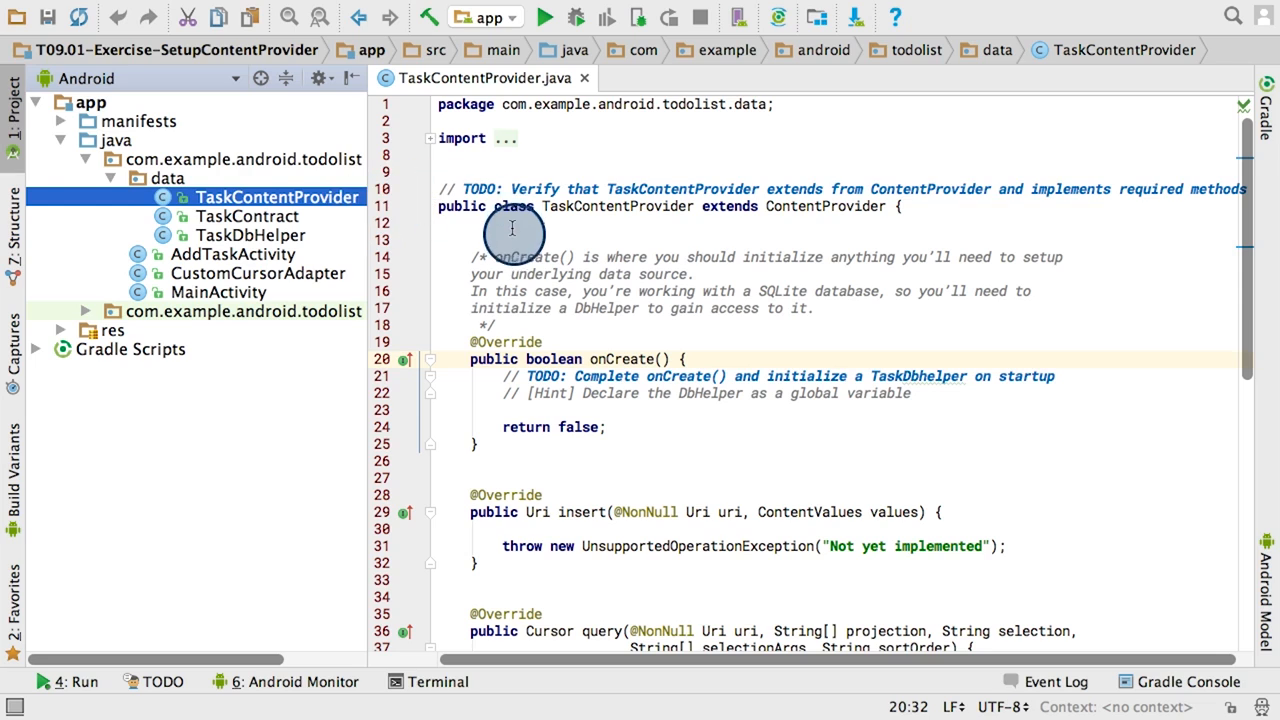
{"action": "mouse_move", "coordinate": [703, 228]}
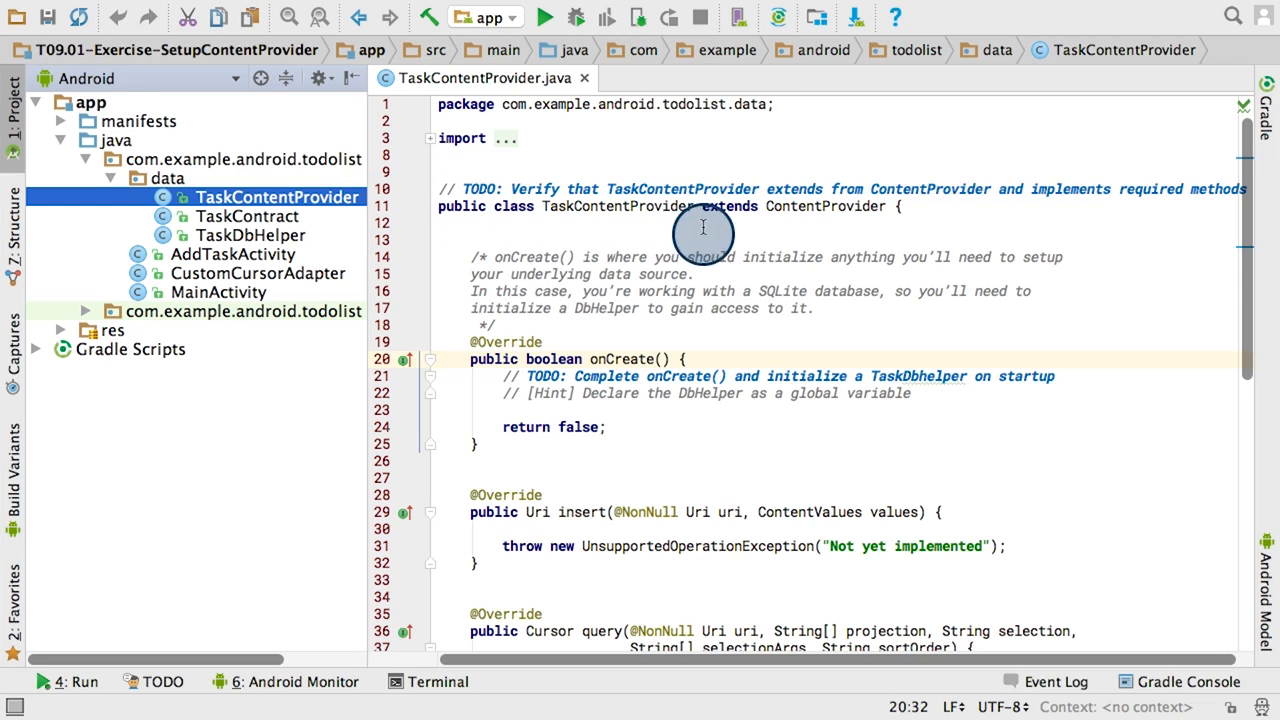
{"action": "mouse_move", "coordinate": [888, 220]}
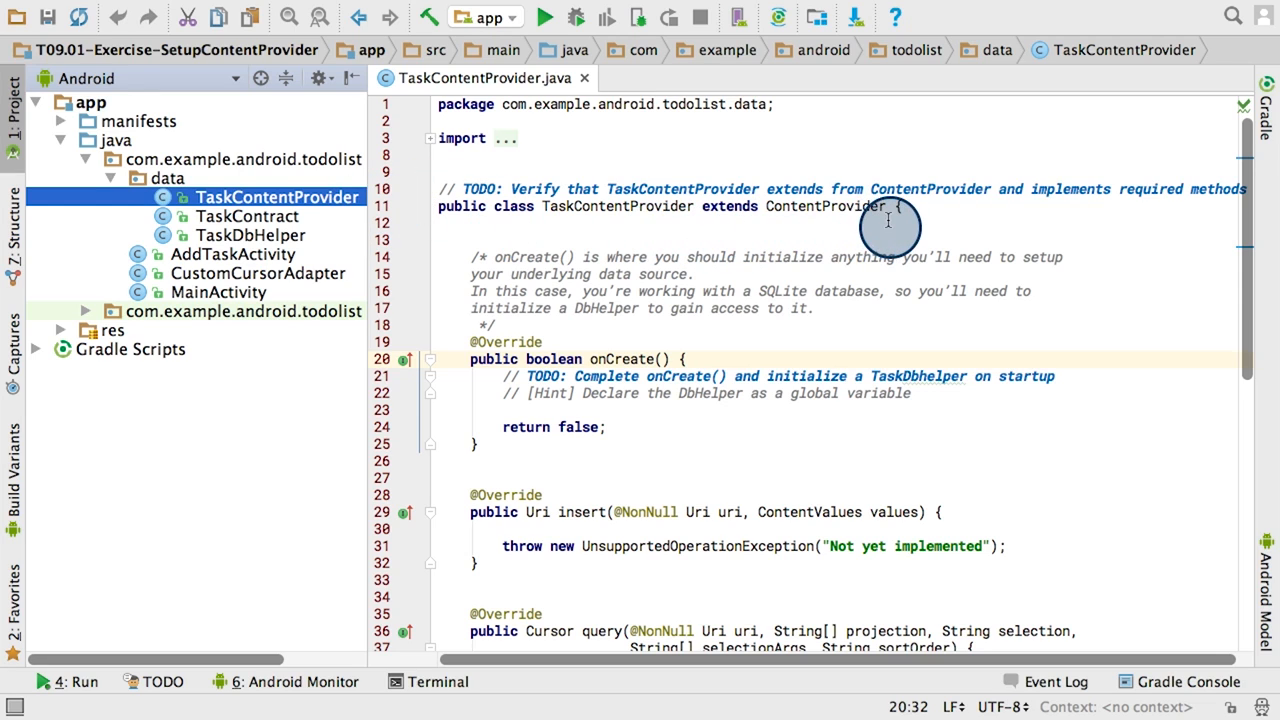
{"action": "mouse_move", "coordinate": [786, 340]}
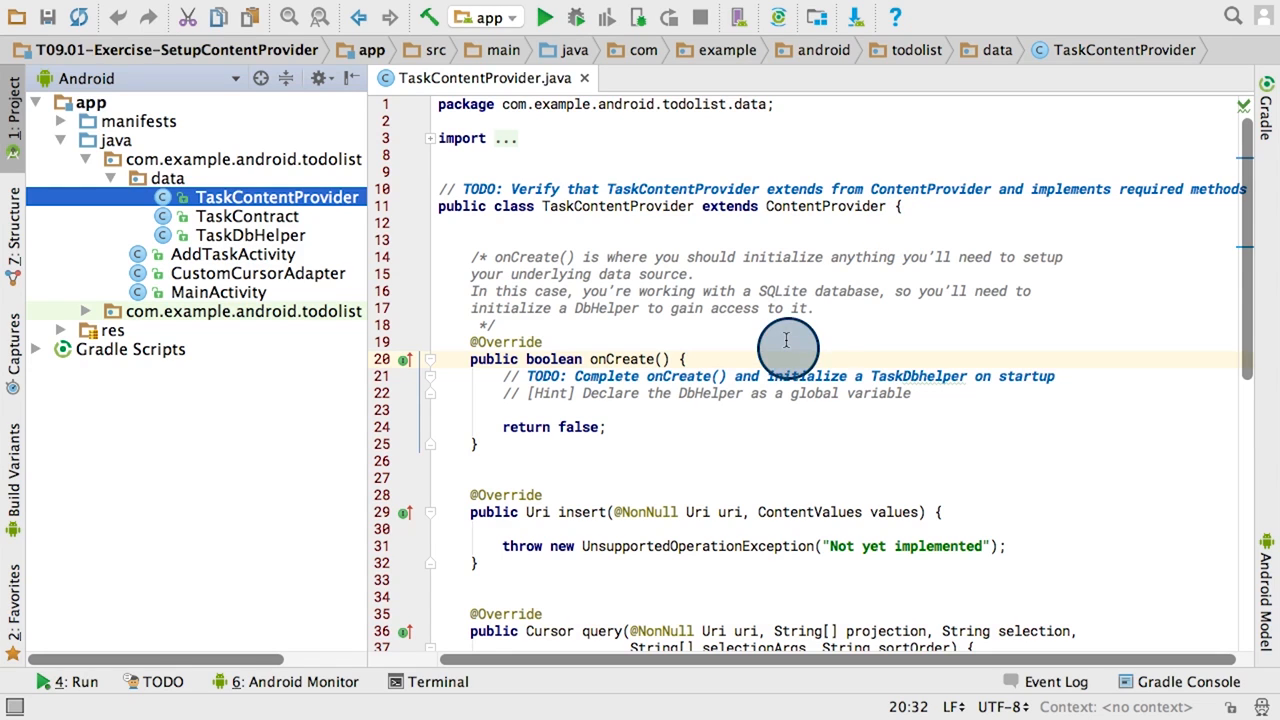
{"action": "mouse_move", "coordinate": [777, 442]}
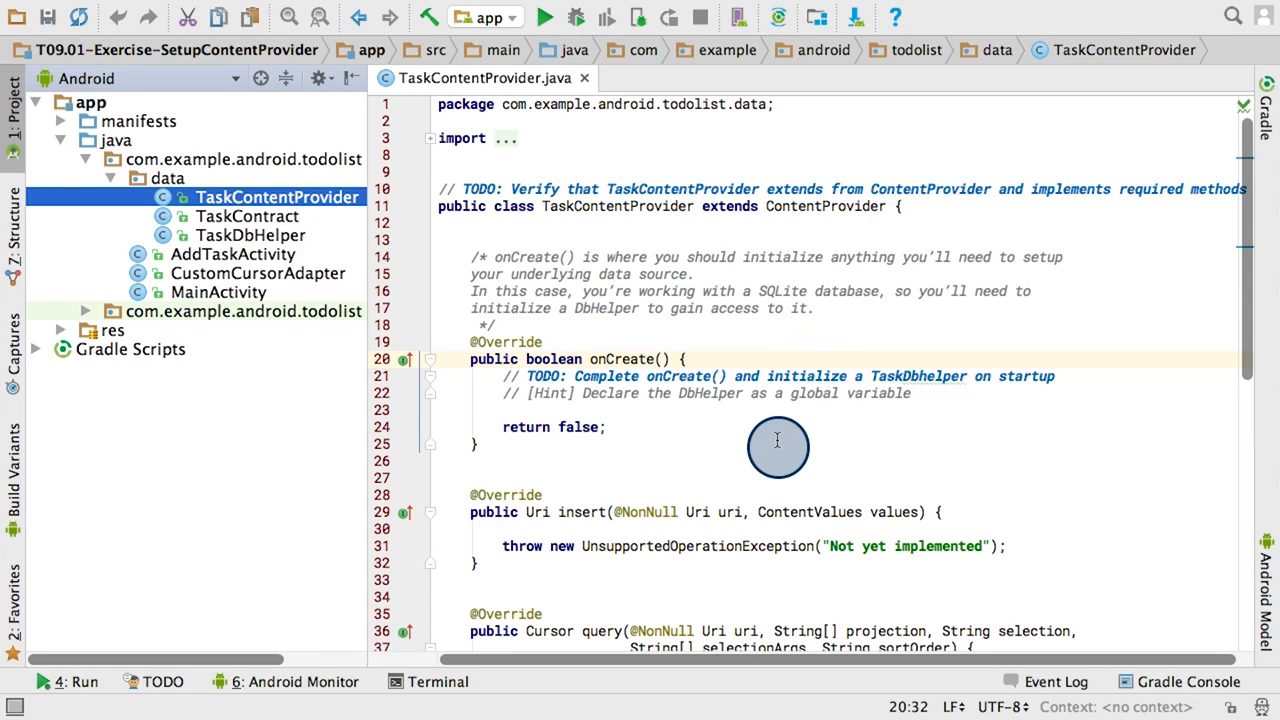
Declare the mTaskDbHelper field and set it to new TaskDbHelper(getContext()) in onCreate().
{"action": "scroll", "scroll_direction": "down", "scroll_amount": 3}
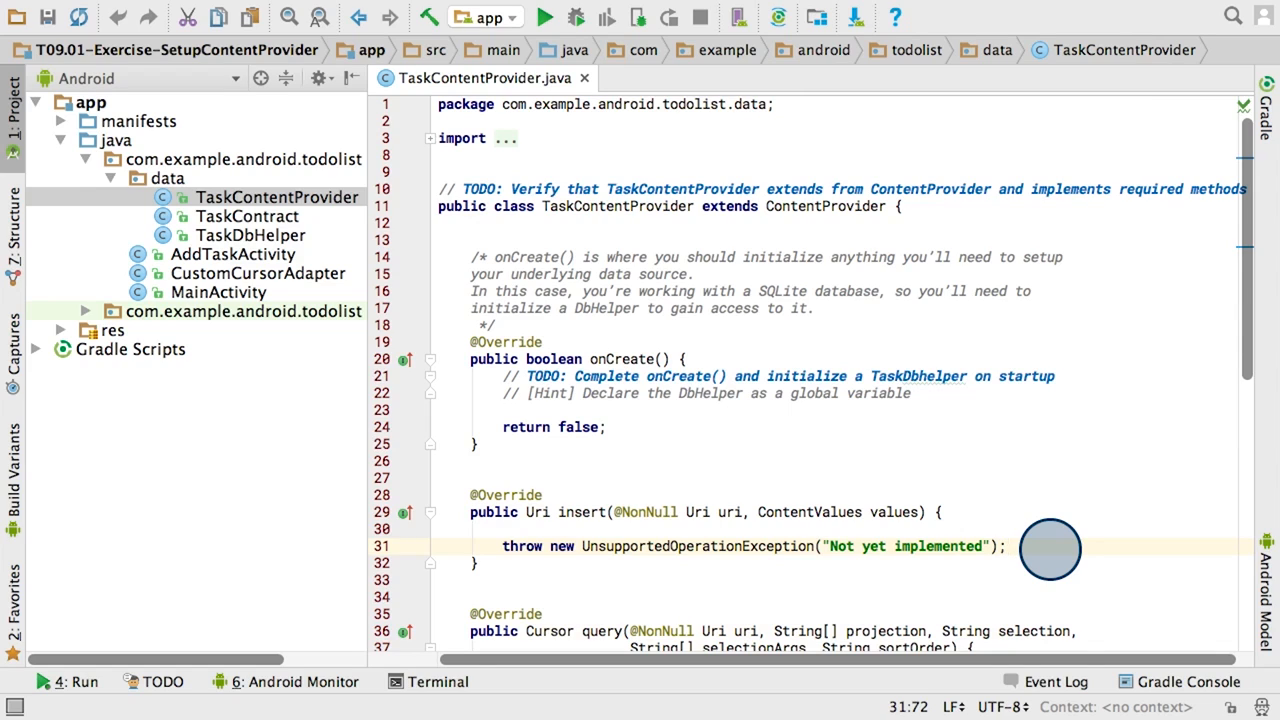
{"action": "left_click", "coordinate": [683, 359]}
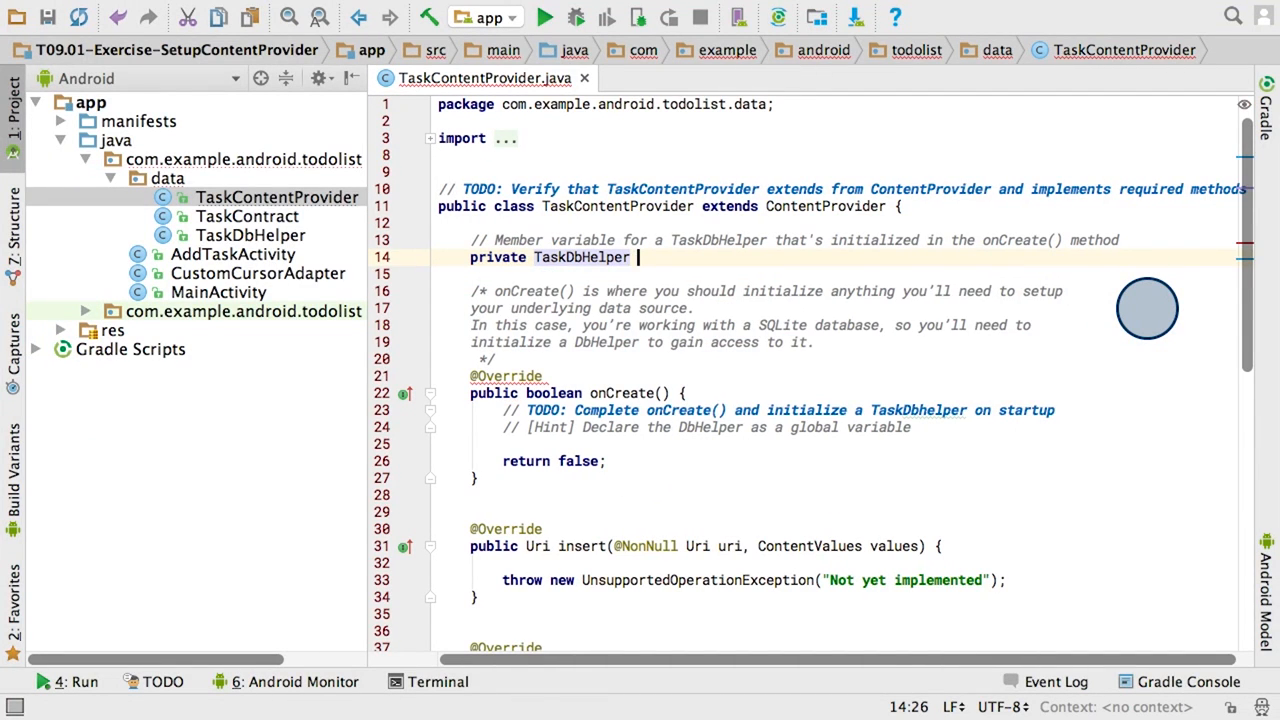
{"action": "type", "text": "mTask"}
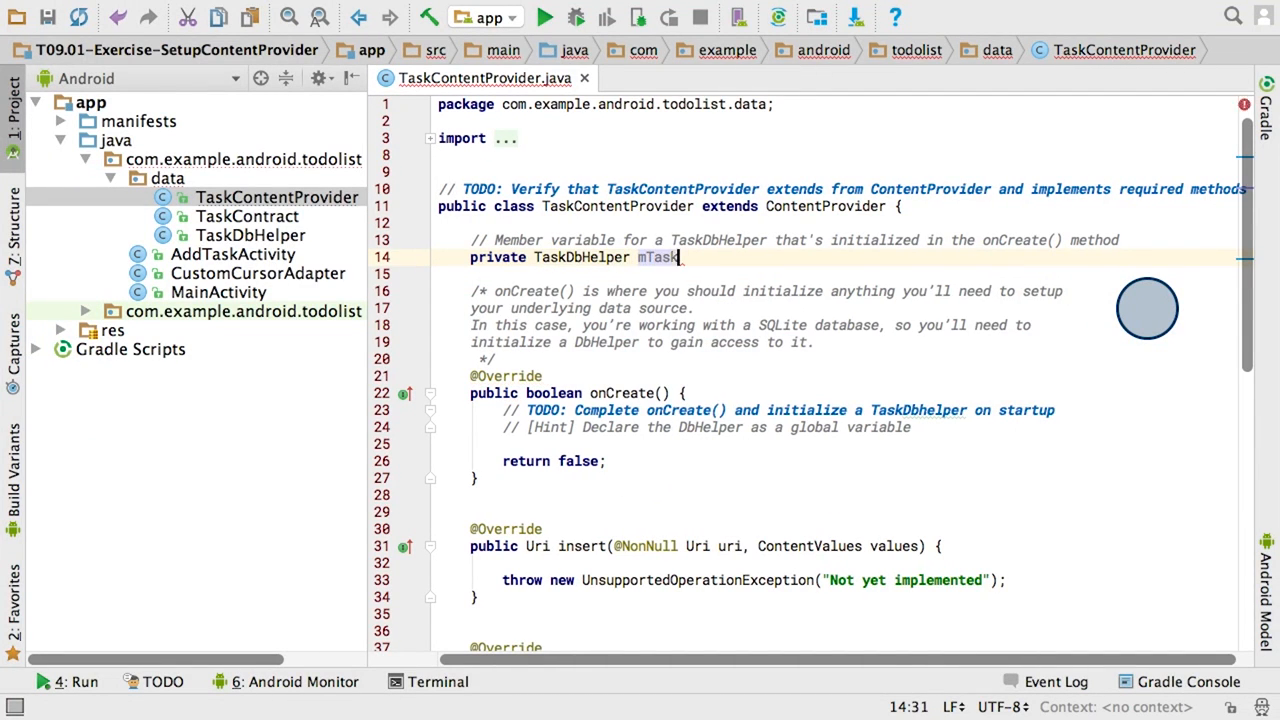
{"action": "type", "text": "DbHelper;"}
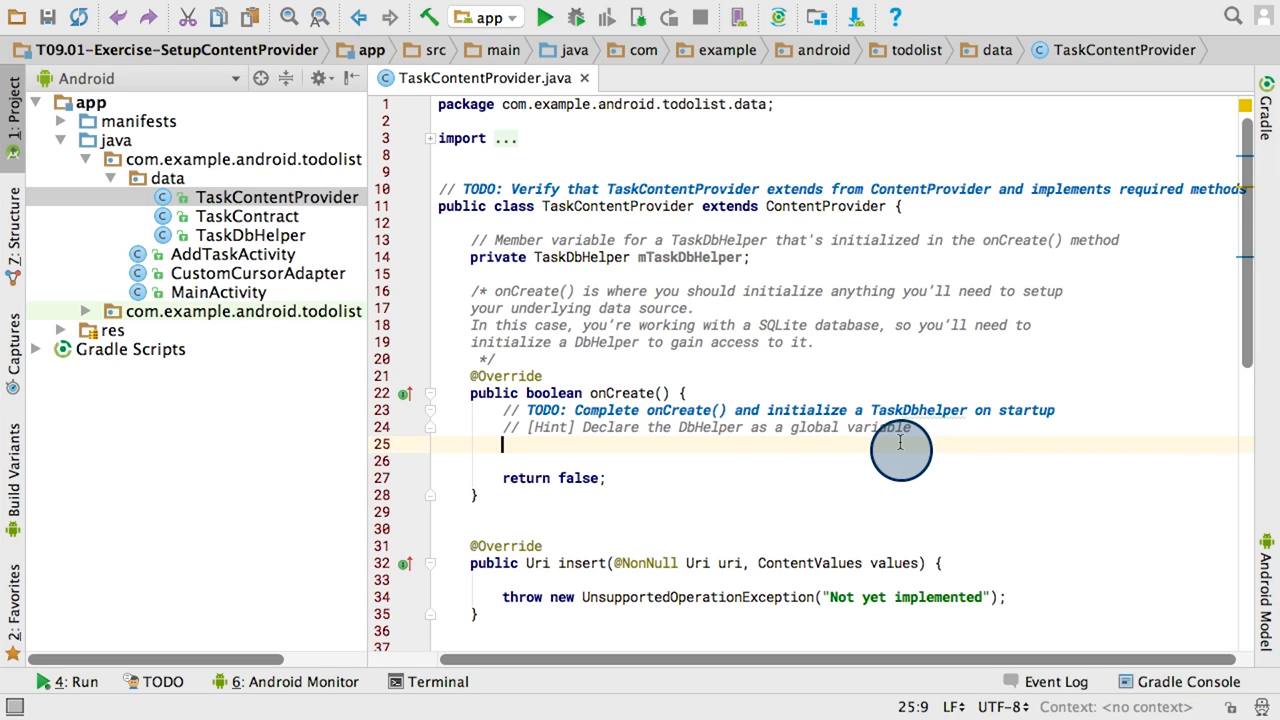
{"action": "type", "text": "Context context = getContext();"}
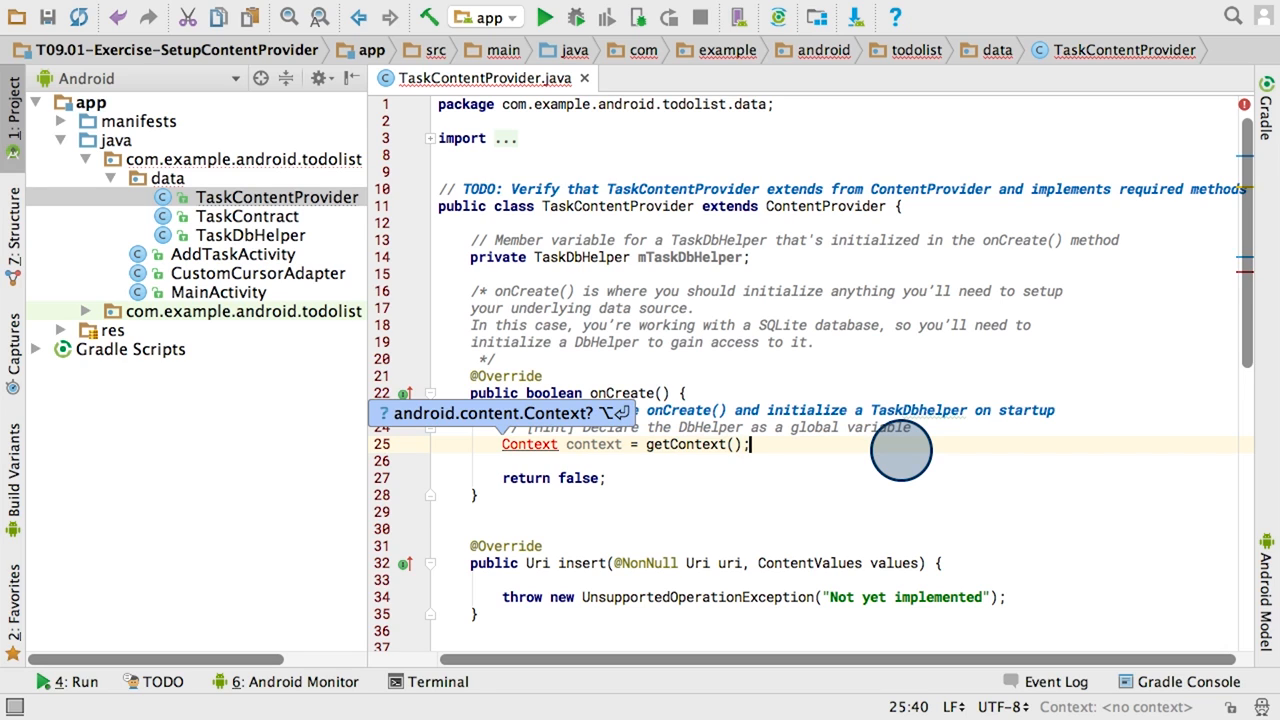
{"action": "type", "text": "mTaskDbHelper = new TaskDbHelper(context);"}
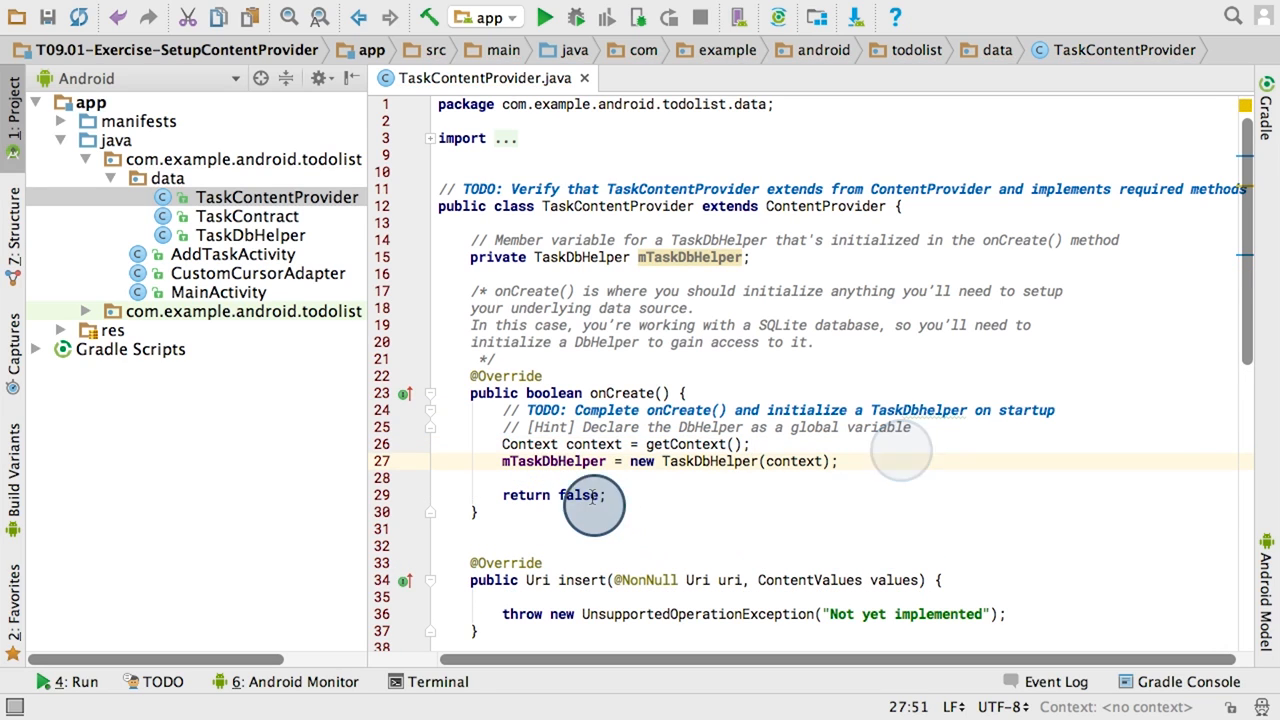
Replace 'false' with 'true' in onCreate()'s return statement.
{"action": "double_click", "coordinate": [578, 495]}
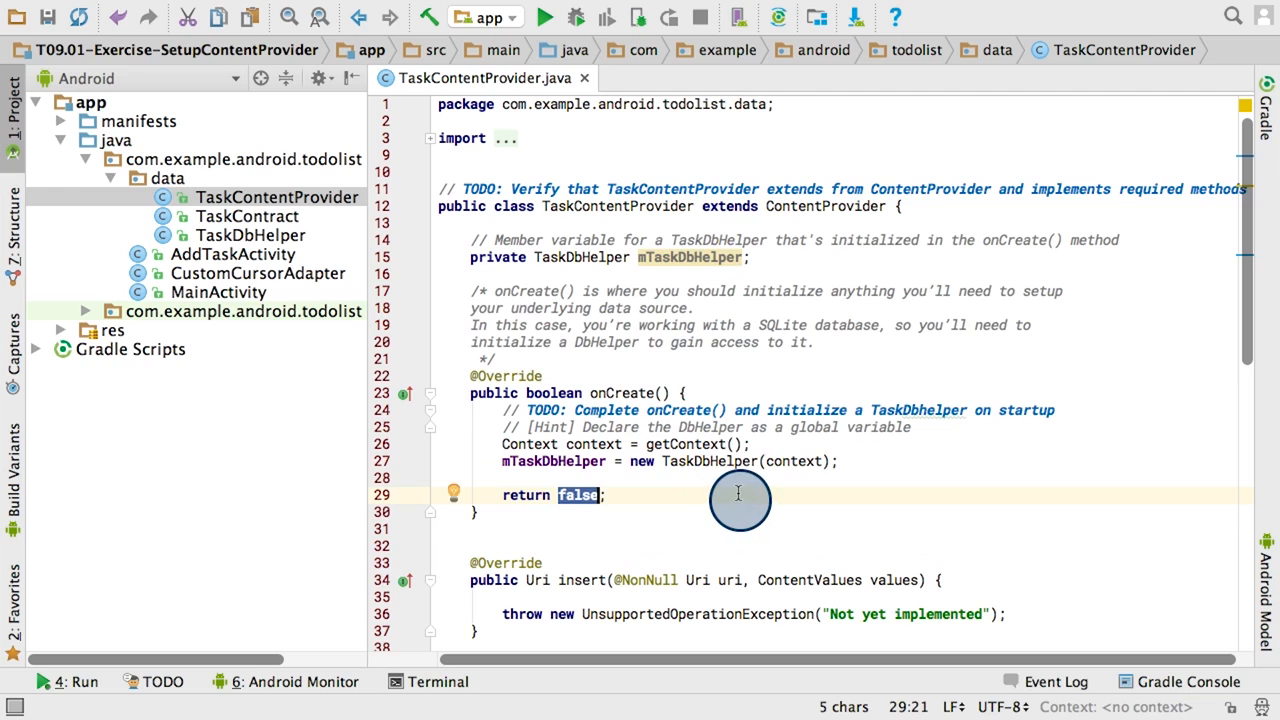
{"action": "type", "text": "true"}
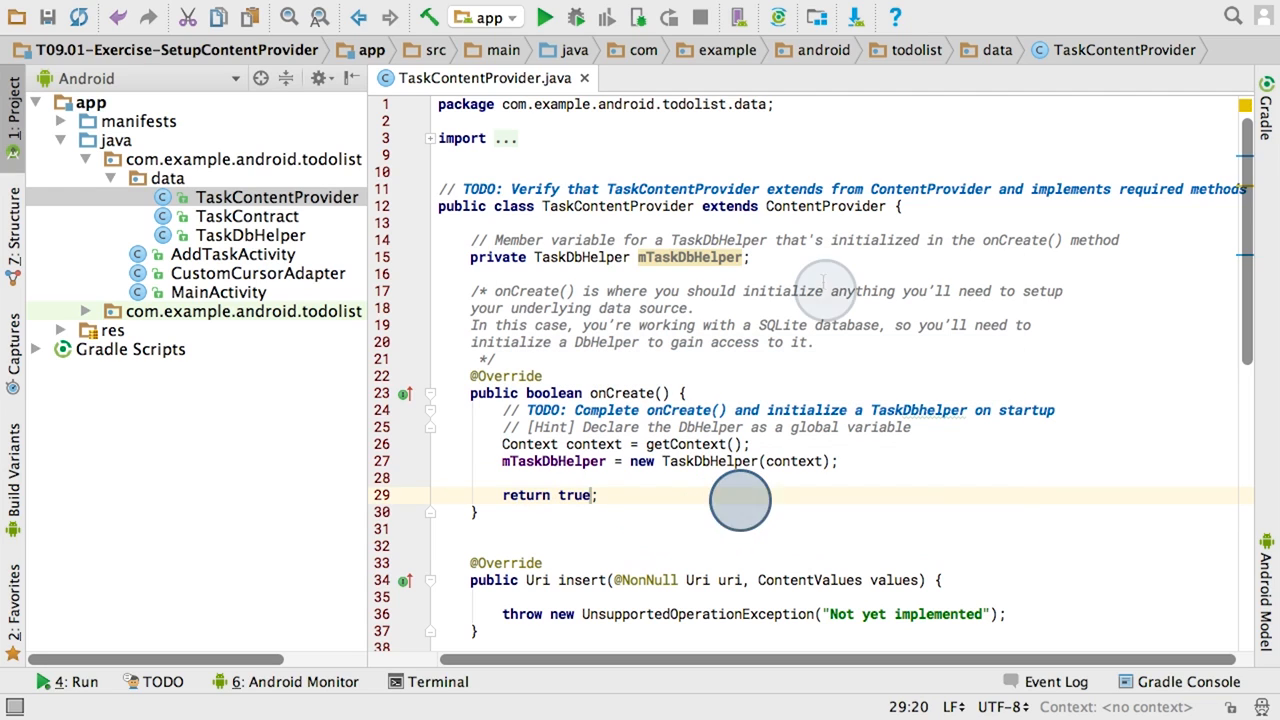